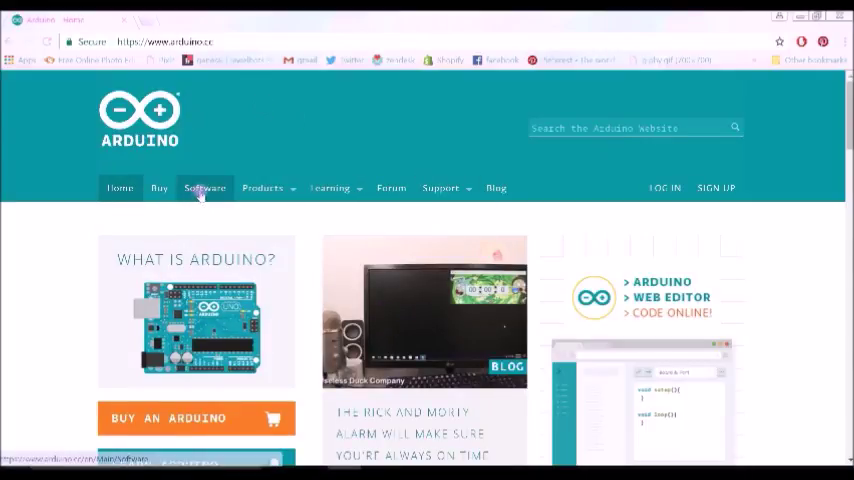
Go to the Software section of arduino.cc for the IDE downloads
click(204, 188)
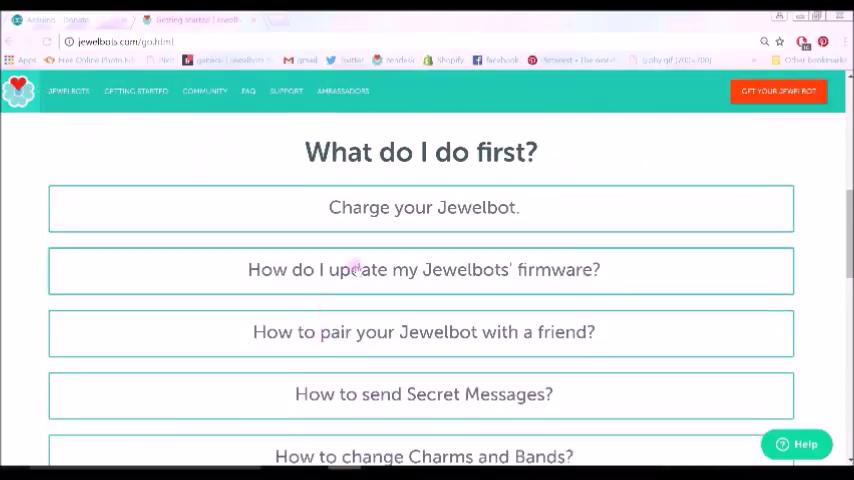
Open the FAQ entry 'How do I update my Jewelbots' firmware?'
click(424, 268)
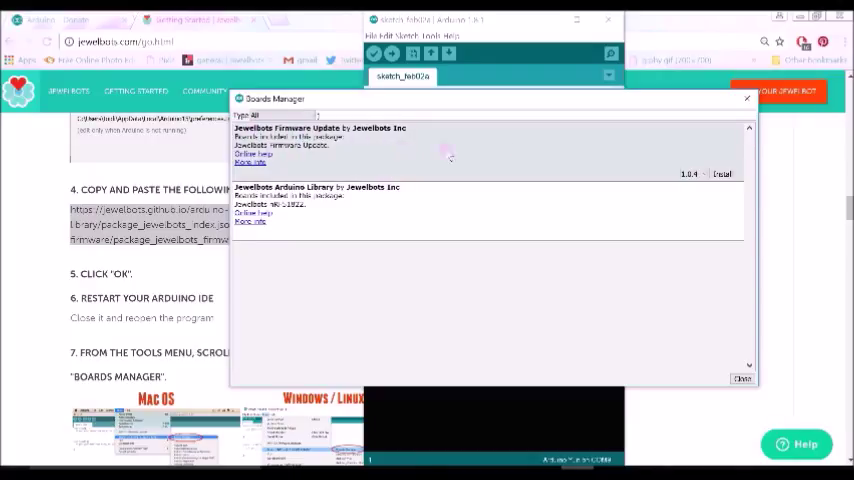
Select the Jewelbots Firmware Update package in Boards Manager for installation
click(722, 172)
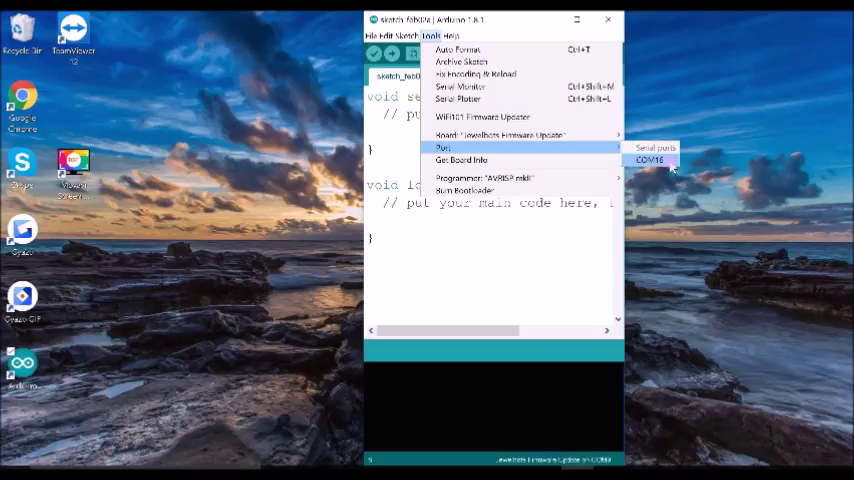
Choose COM16 under Serial ports as the upload port
click(648, 160)
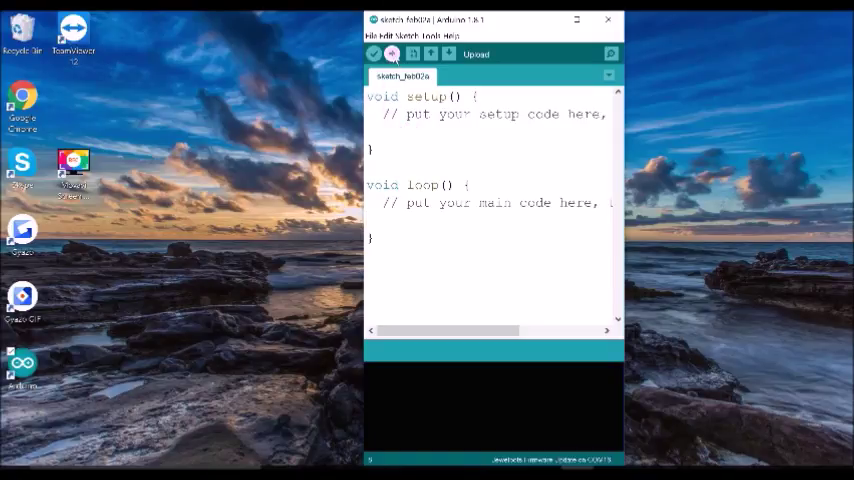
Upload the empty sketch to the Jewelbot, starting the DFU firmware upgrade
click(392, 54)
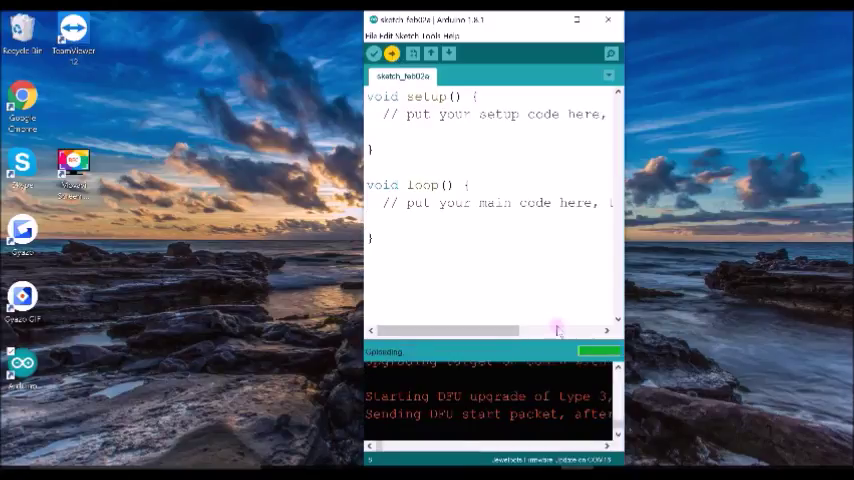